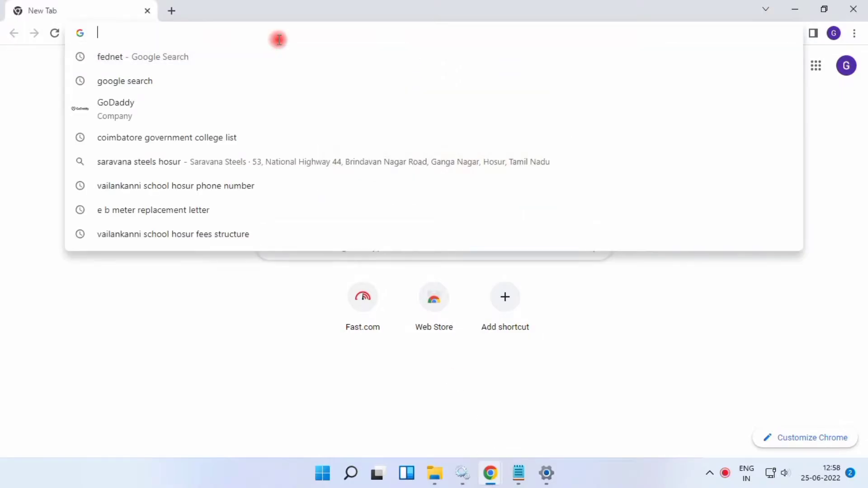
# - Search 'office 365 login' and open the Microsoft Office home page from the results
pyautogui.write('office 365 login')
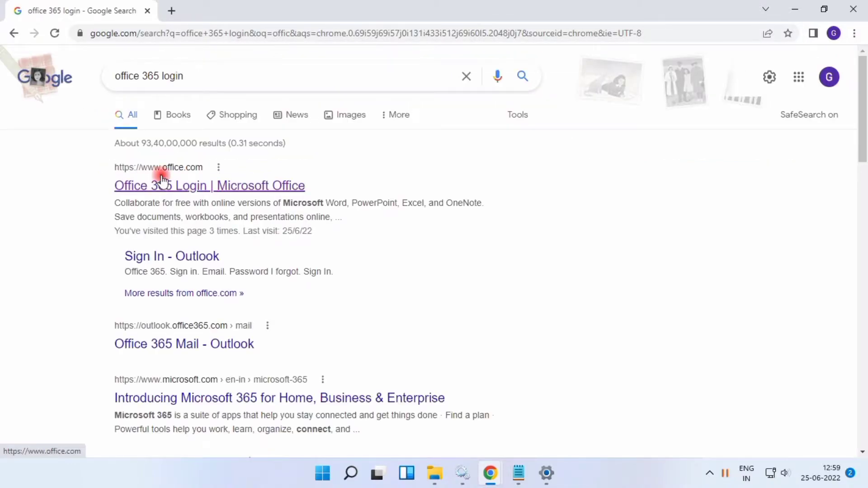
pyautogui.click(209, 186)
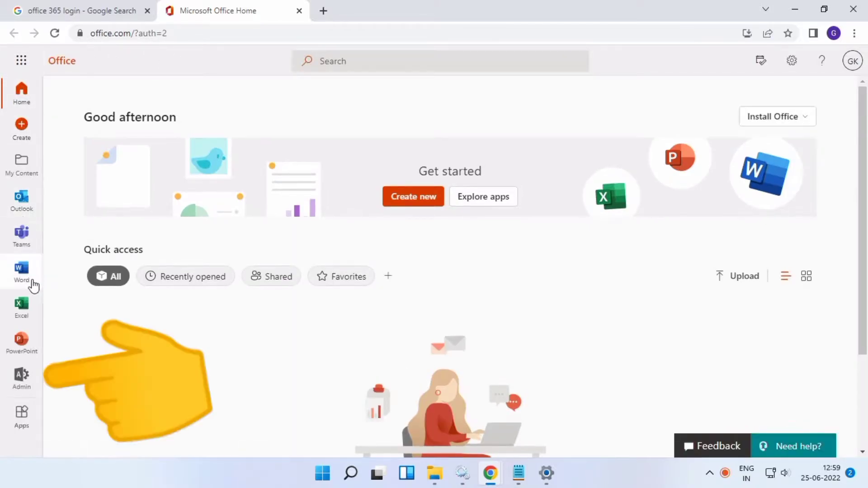
# - From the Office app rail go to the admin center and reach Settings > Domains
pyautogui.click(22, 379)
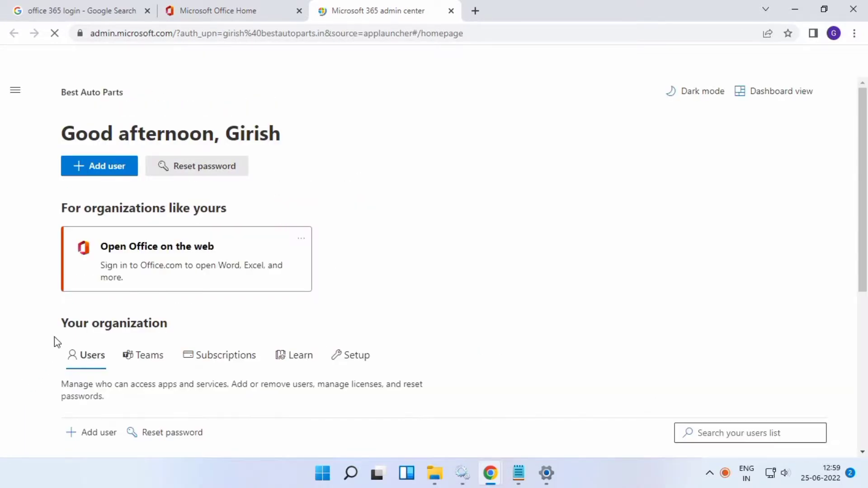
pyautogui.click(15, 89)
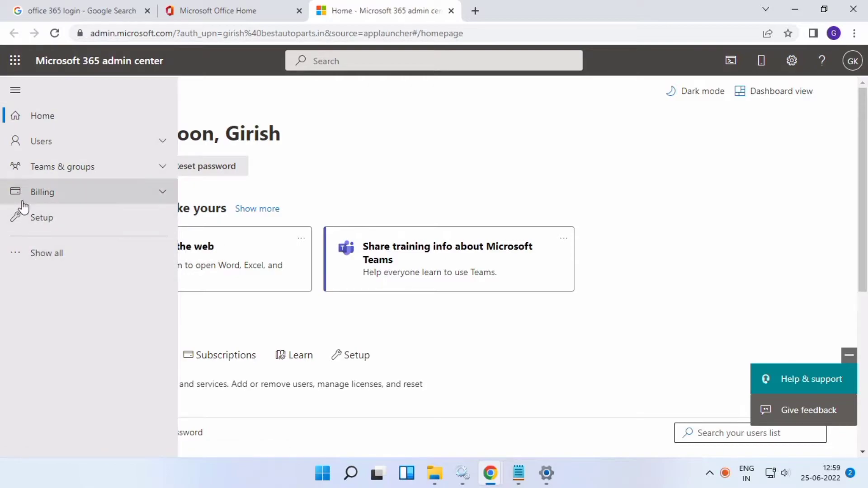
pyautogui.click(46, 253)
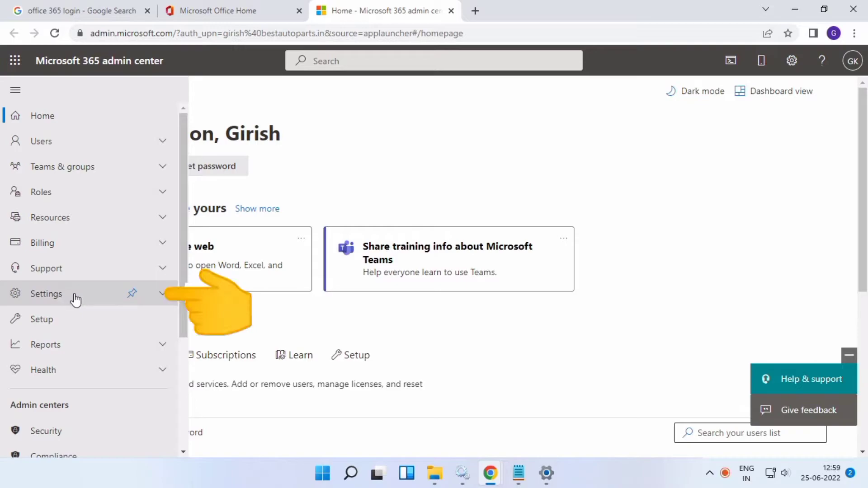
pyautogui.click(46, 293)
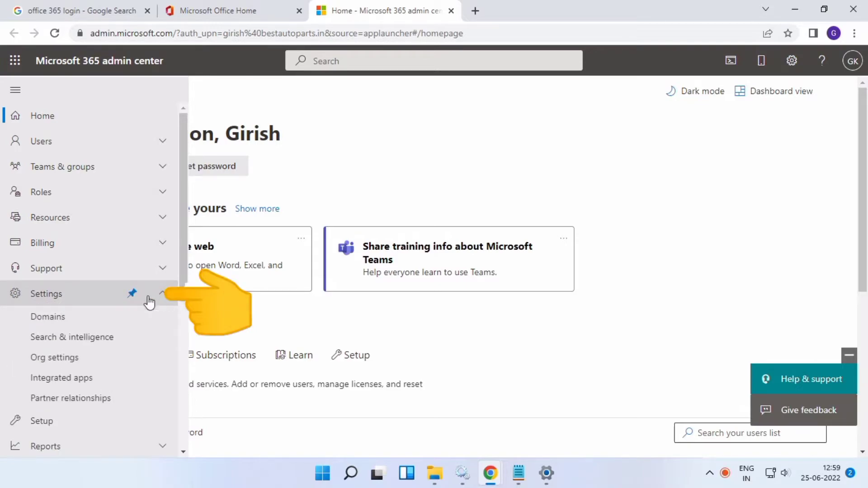
pyautogui.click(48, 317)
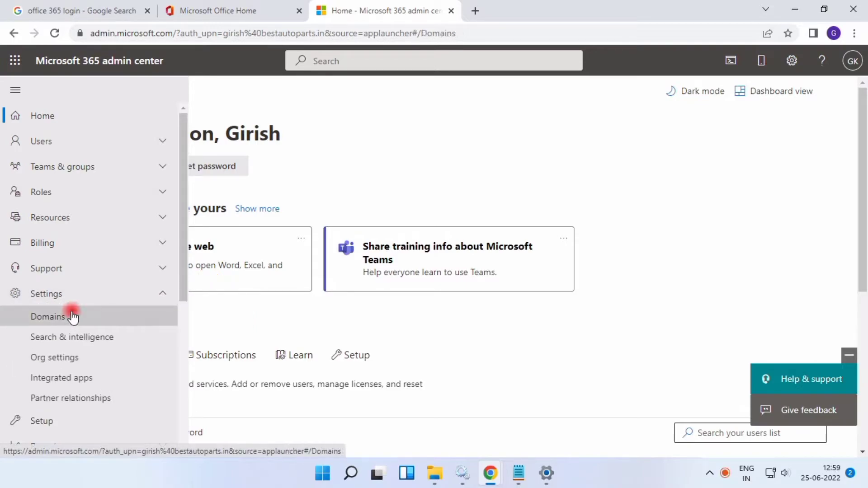
# - Open the default domain's details from the Domains list, showing Healthy status
pyautogui.click(48, 316)
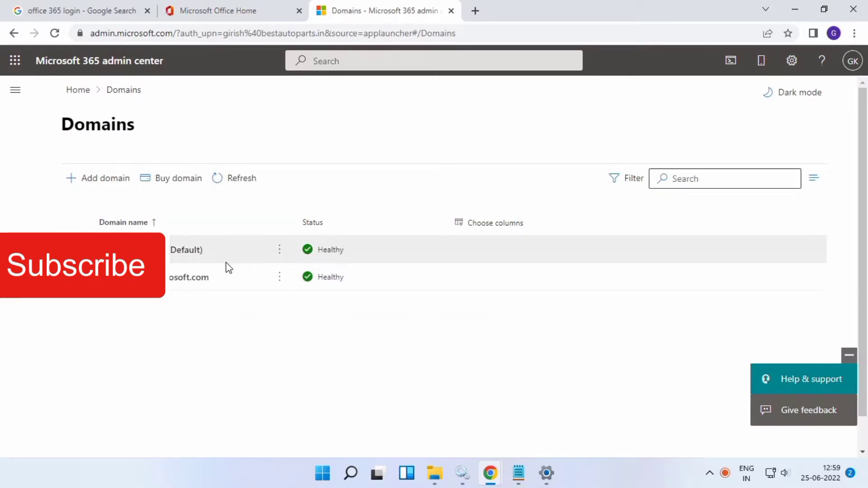
pyautogui.moveTo(430, 252)
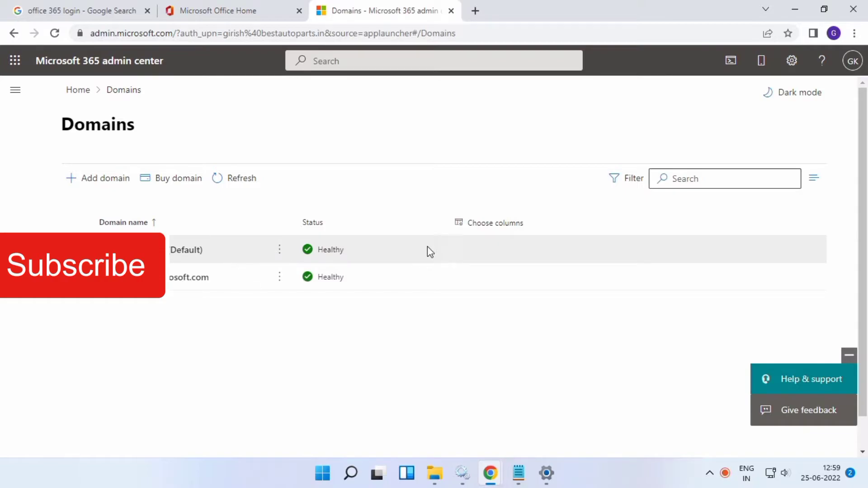
pyautogui.click(188, 250)
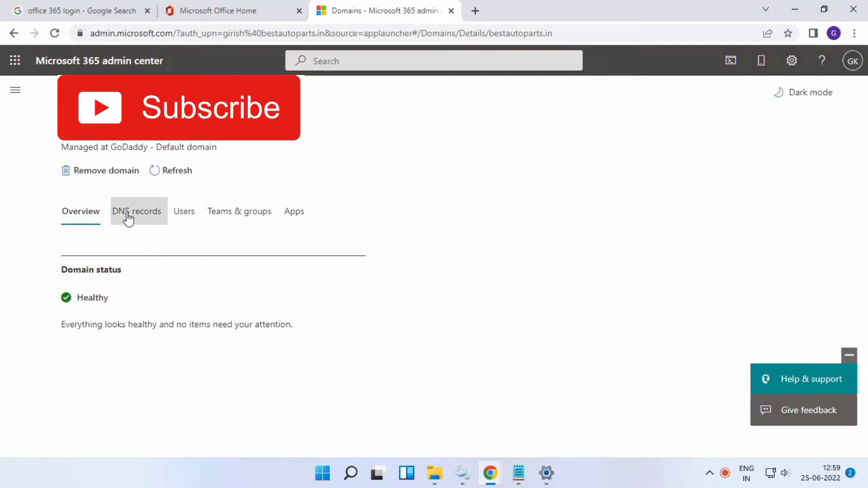
# - Check the domain's DNS records show MX, TXT and CNAME all OK, then return to the search tab
pyautogui.click(136, 210)
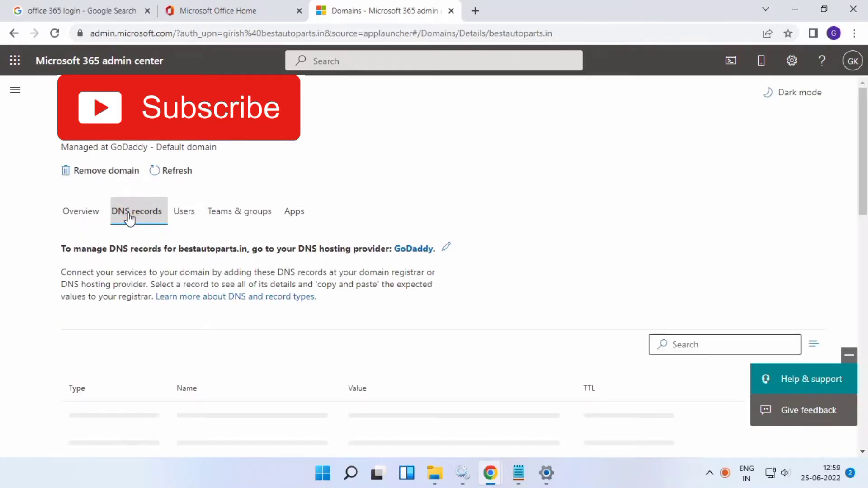
pyautogui.scroll(-3)
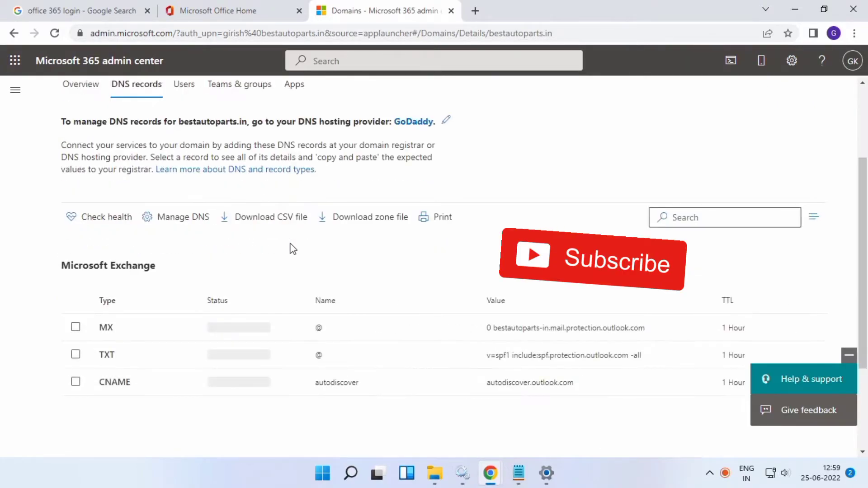
pyautogui.scroll(-3)
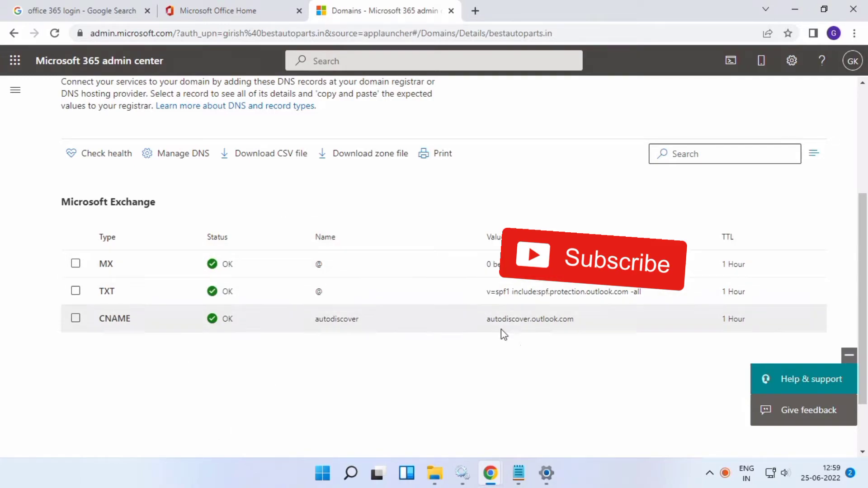
pyautogui.moveTo(694, 292)
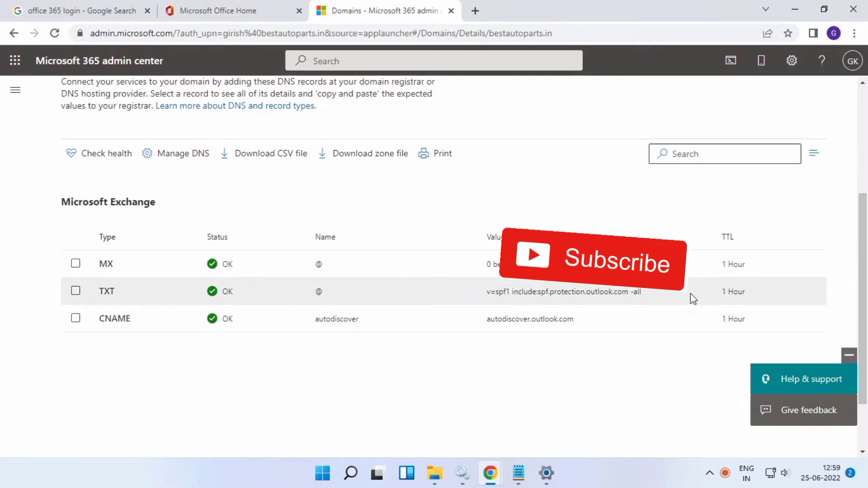
pyautogui.moveTo(359, 209)
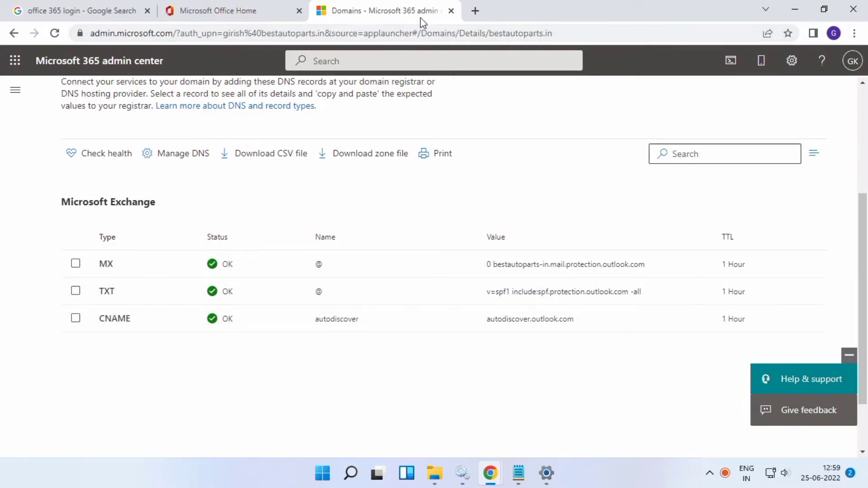
pyautogui.click(81, 11)
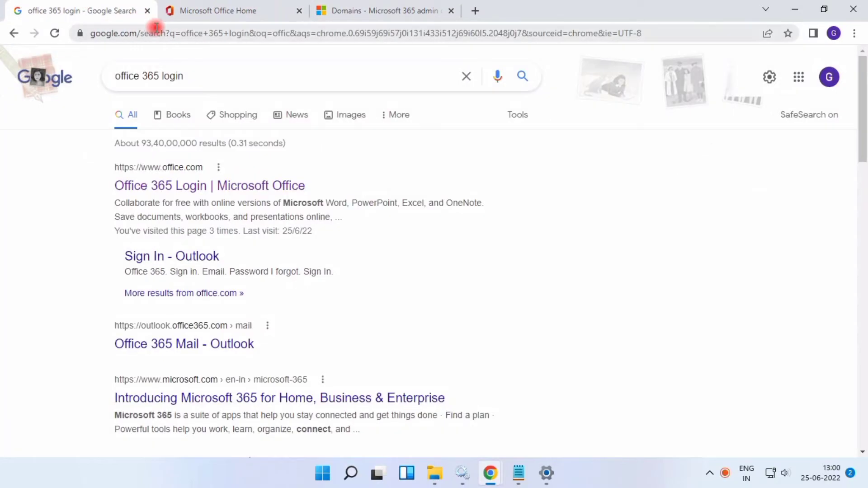
# - Search 'godaddy login', open the GoDaddy site and bring up the account menu
pyautogui.write('godaddy login')
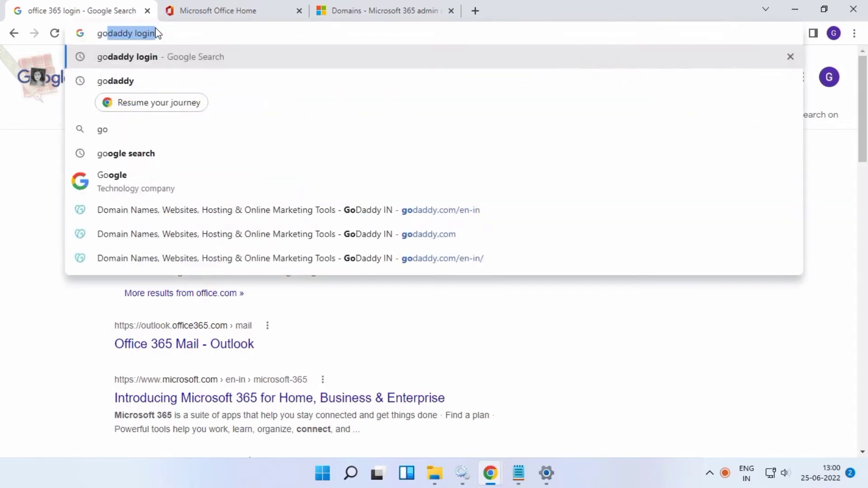
pyautogui.press('Return')
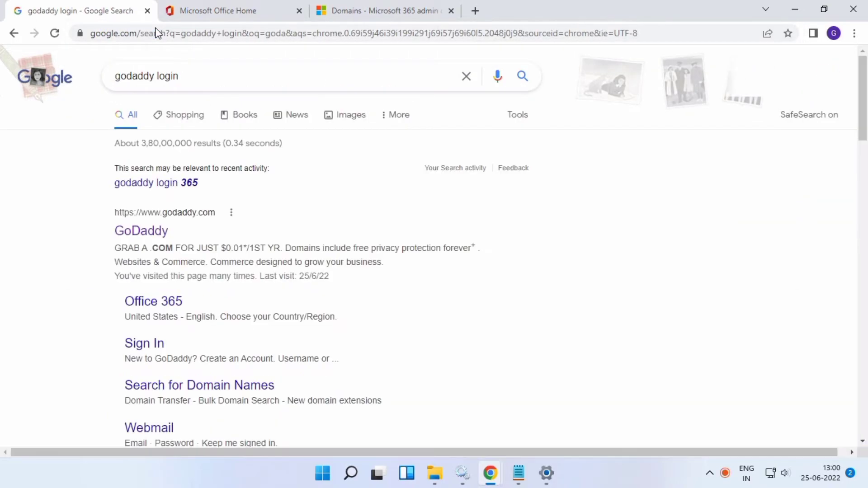
pyautogui.click(141, 231)
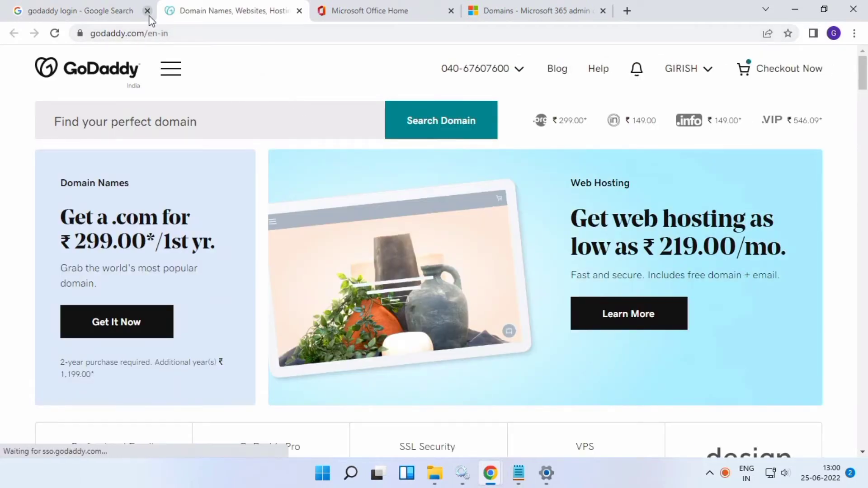
pyautogui.click(687, 68)
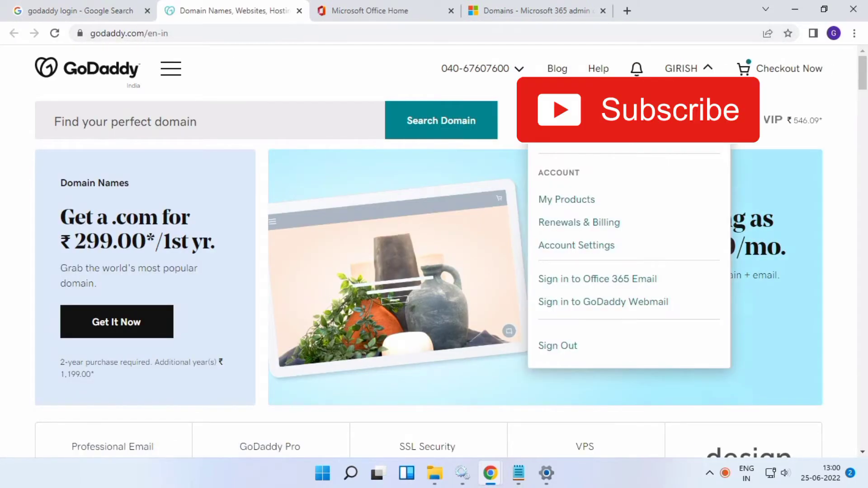
# - Go to My Products and use the My Account quick links to reach your Domains
pyautogui.click(566, 199)
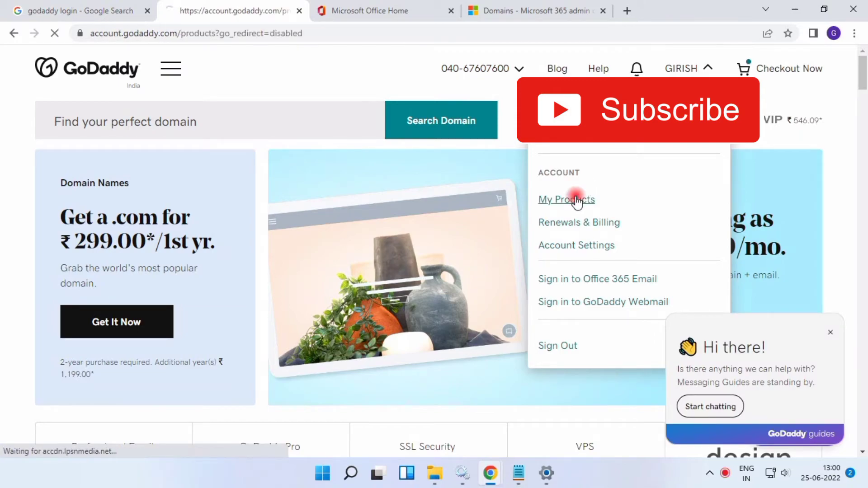
pyautogui.click(566, 199)
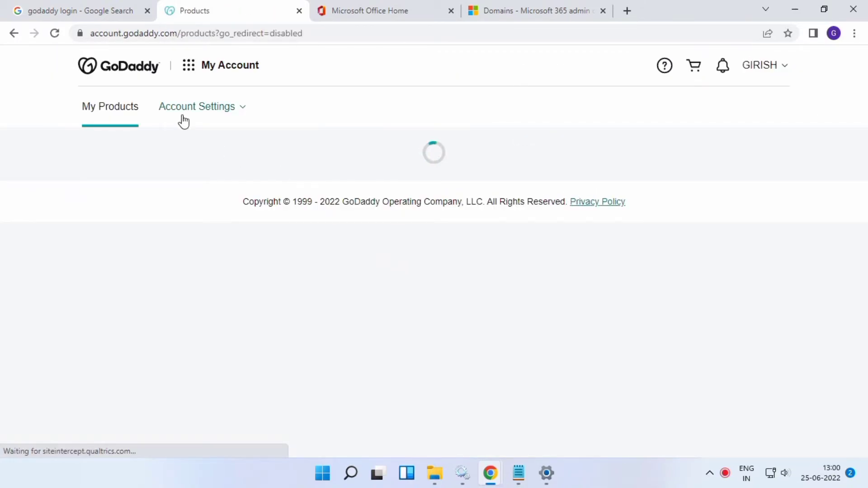
pyautogui.click(187, 65)
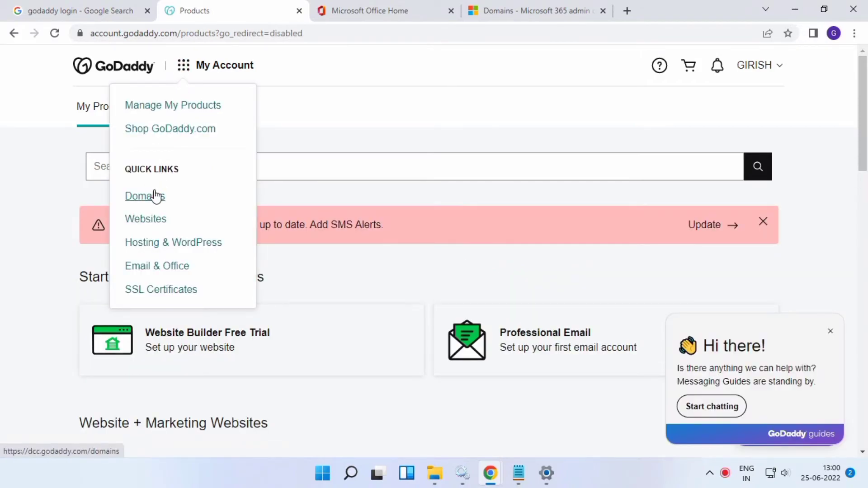
pyautogui.click(145, 196)
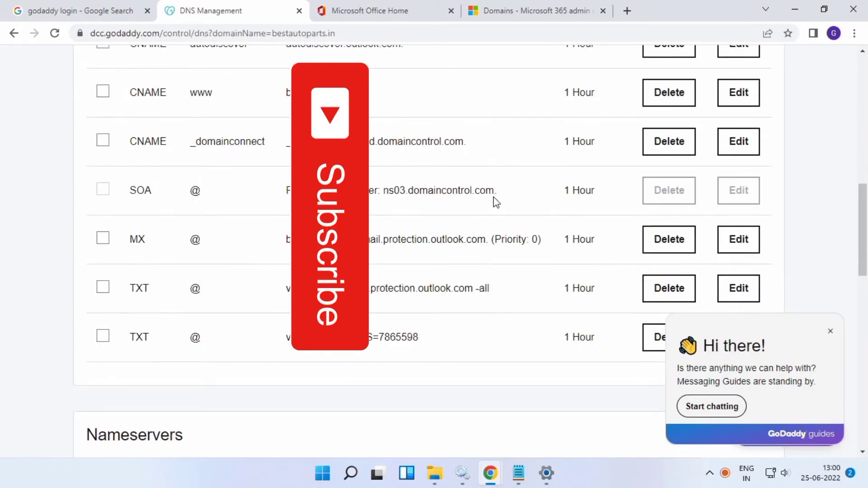
pyautogui.moveTo(236, 262)
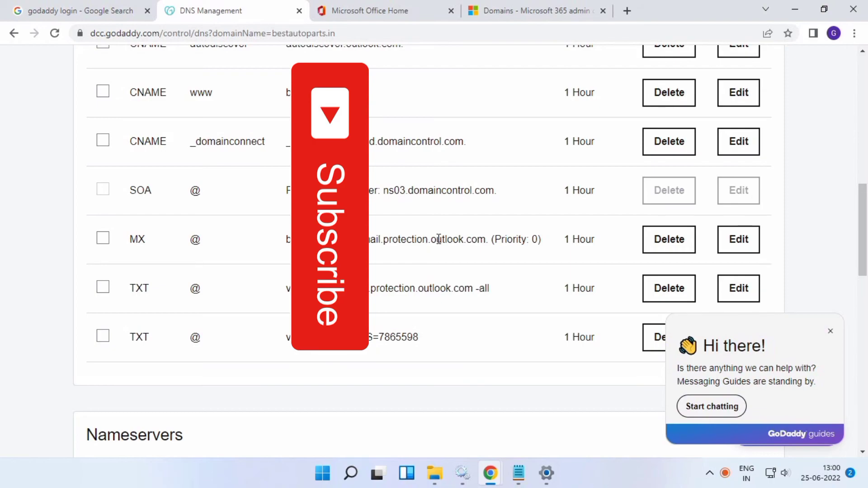
# - Scroll the bestautoparts.in DNS records to see the NS records and autodiscover CNAME entry
pyautogui.scroll(3)
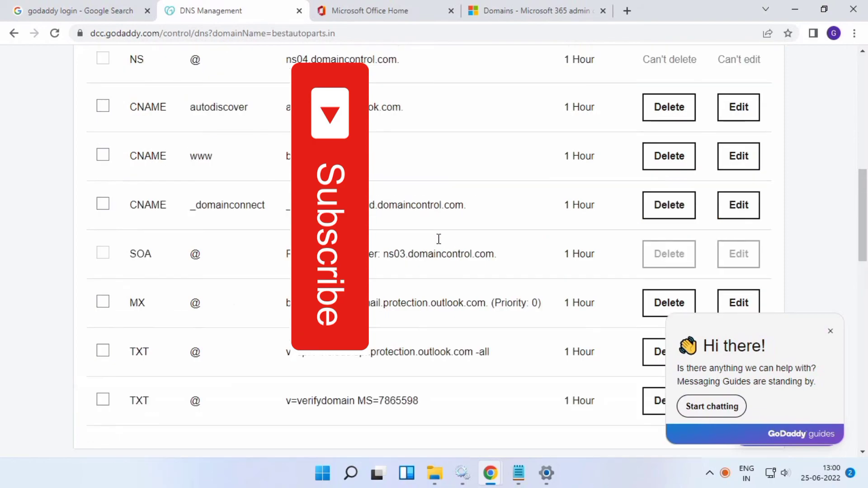